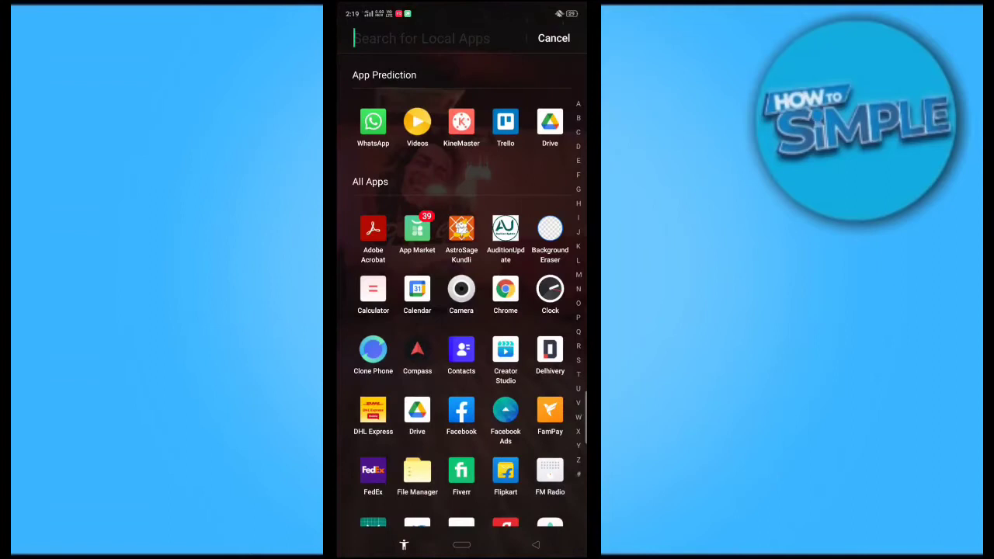
- Search the launcher for "te" and launch Telegram from the results
text(te)
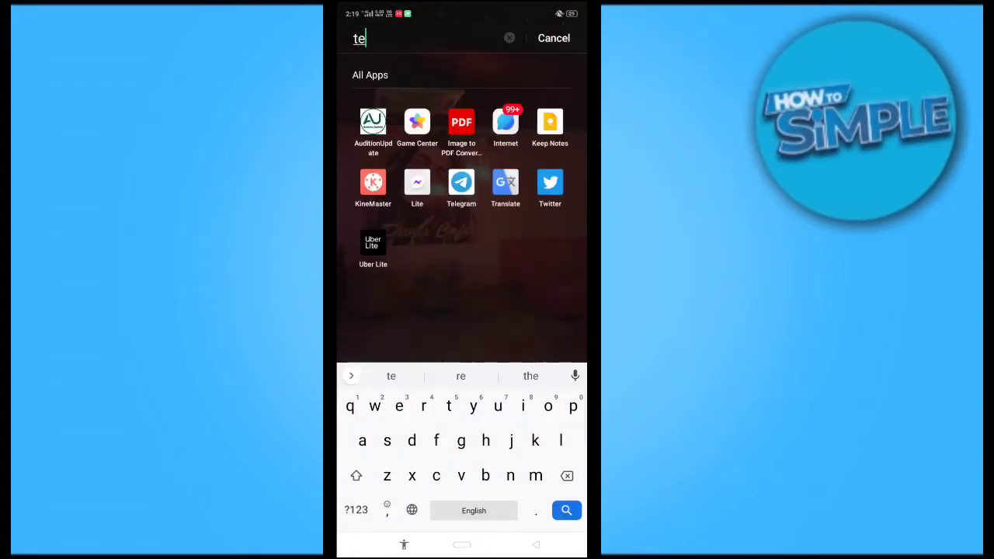
click(461, 182)
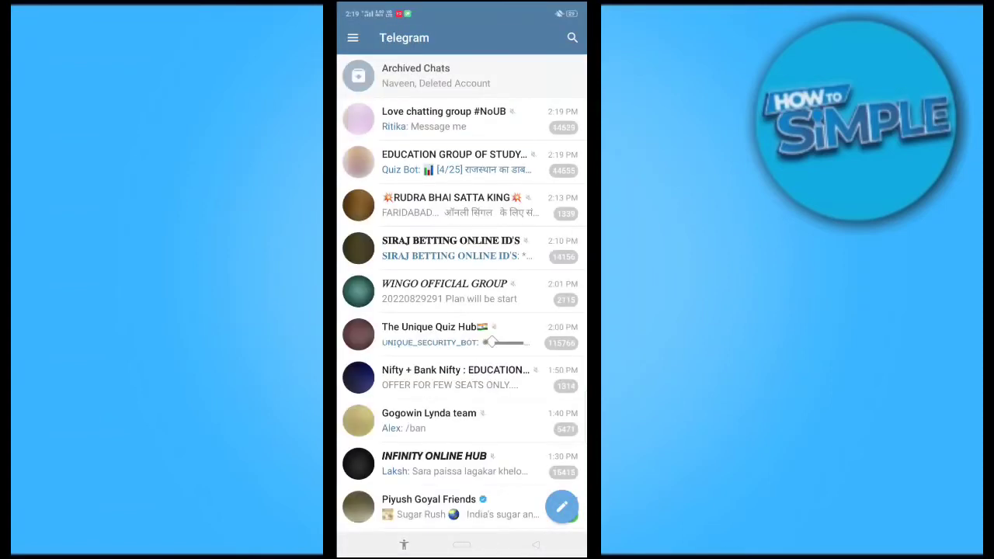
- Open the recent contact's empty chat from search, then view their profile
click(572, 37)
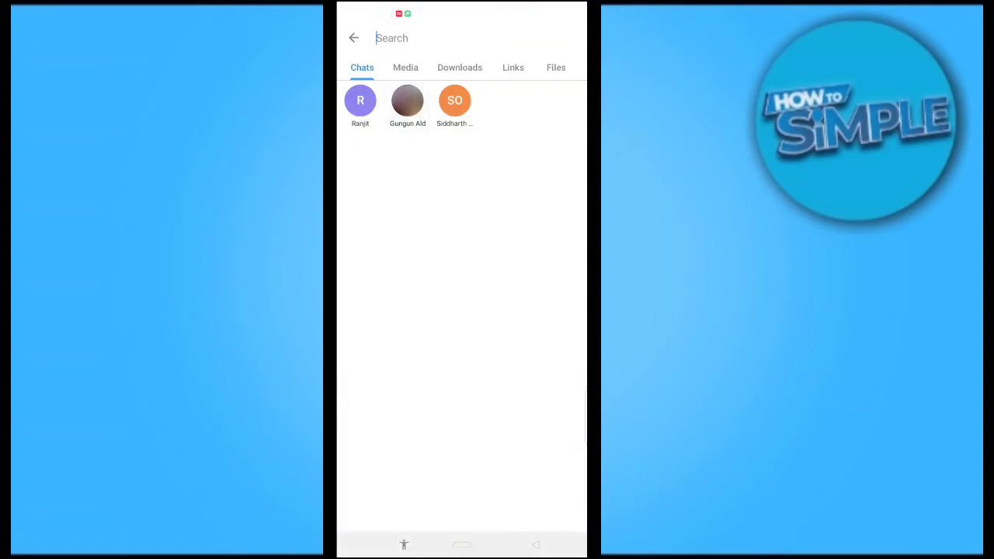
click(407, 101)
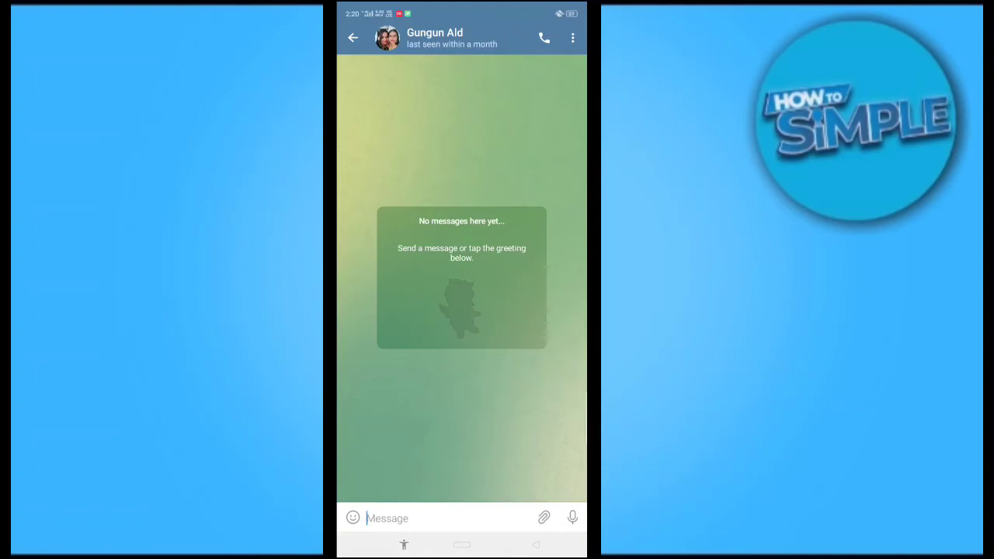
click(572, 37)
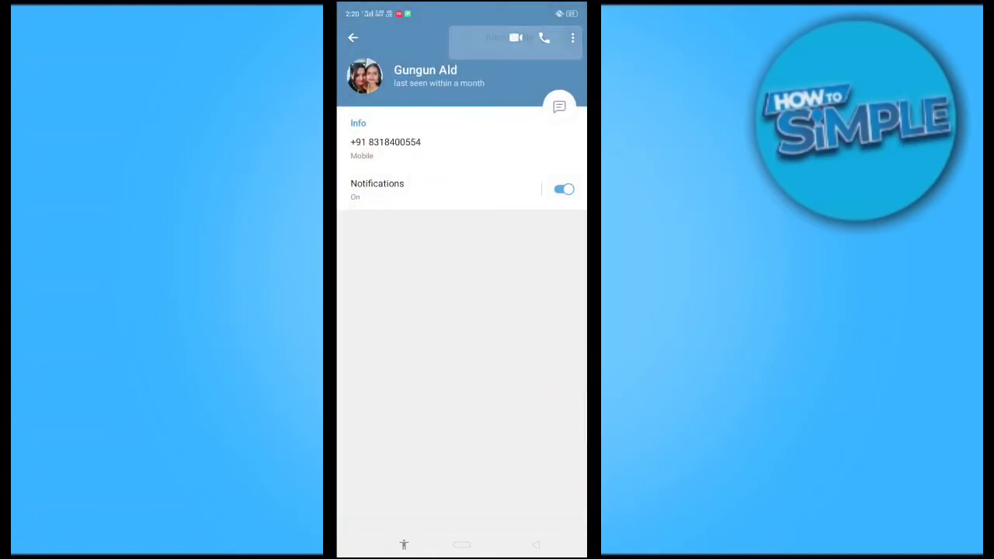
- Choose Start Secret Chat from the profile's three-dot menu and confirm START
click(572, 38)
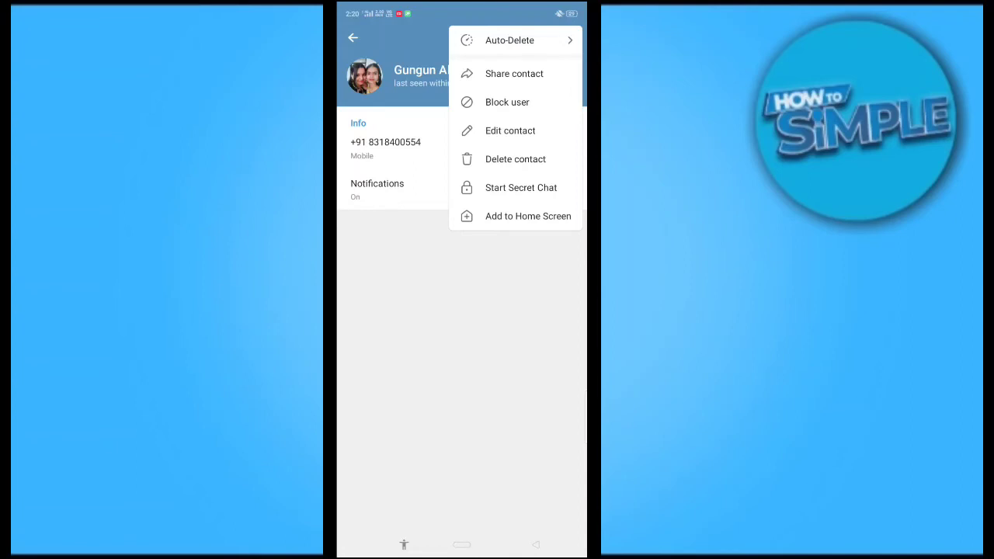
click(521, 187)
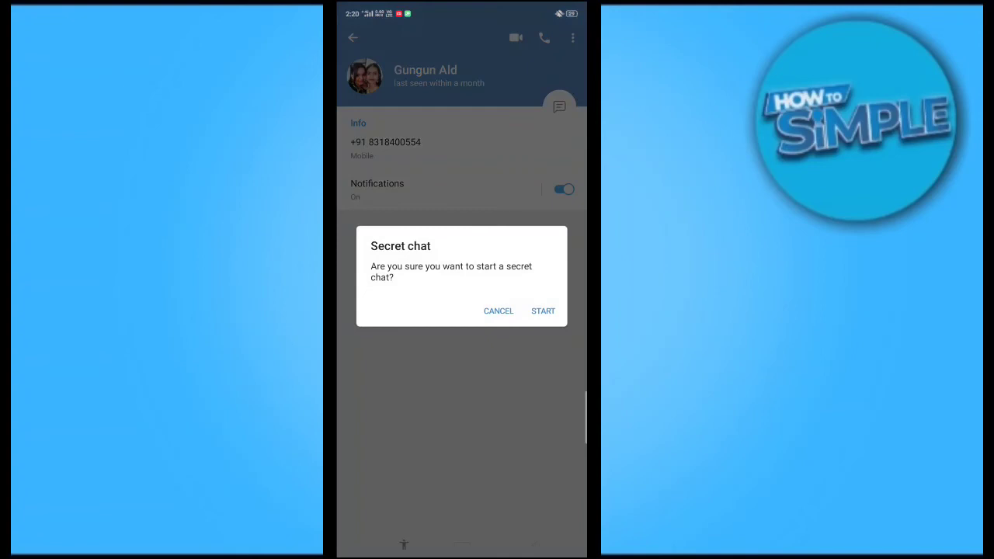
click(543, 310)
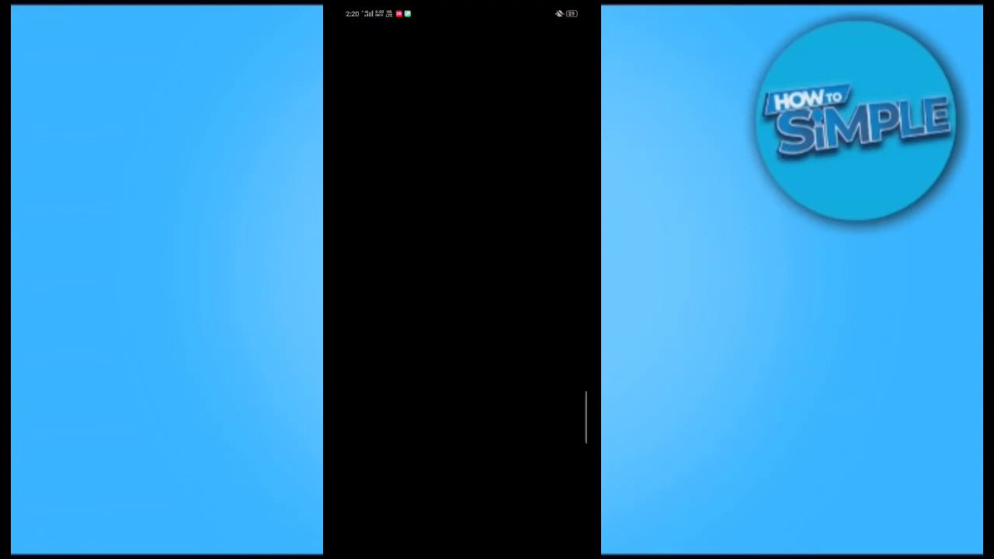